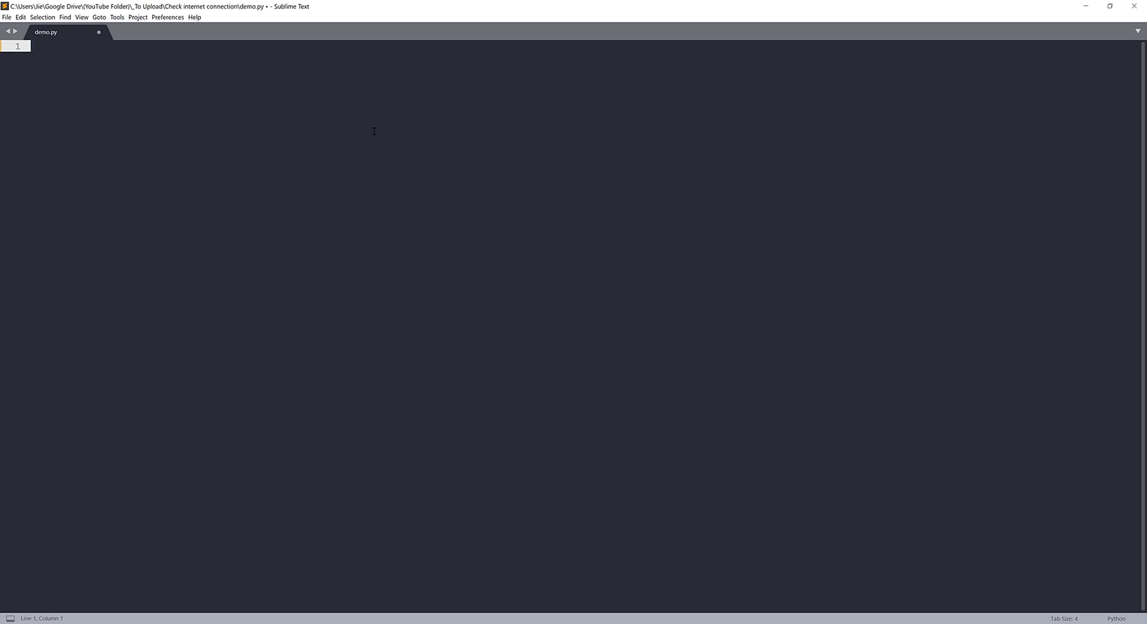
Step: Write 'import socket' and the 'def test_connection():' function header in demo.py
{"action": "type", "text": "import socket"}
{"action": "type", "text": "def"}
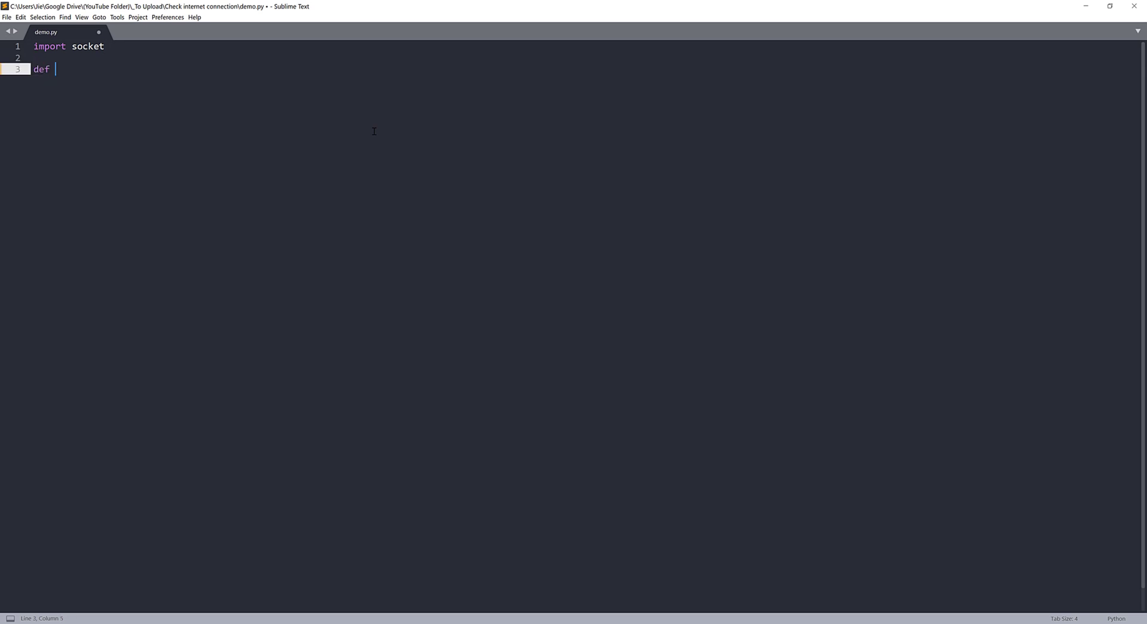
{"action": "type", "text": "test_"}
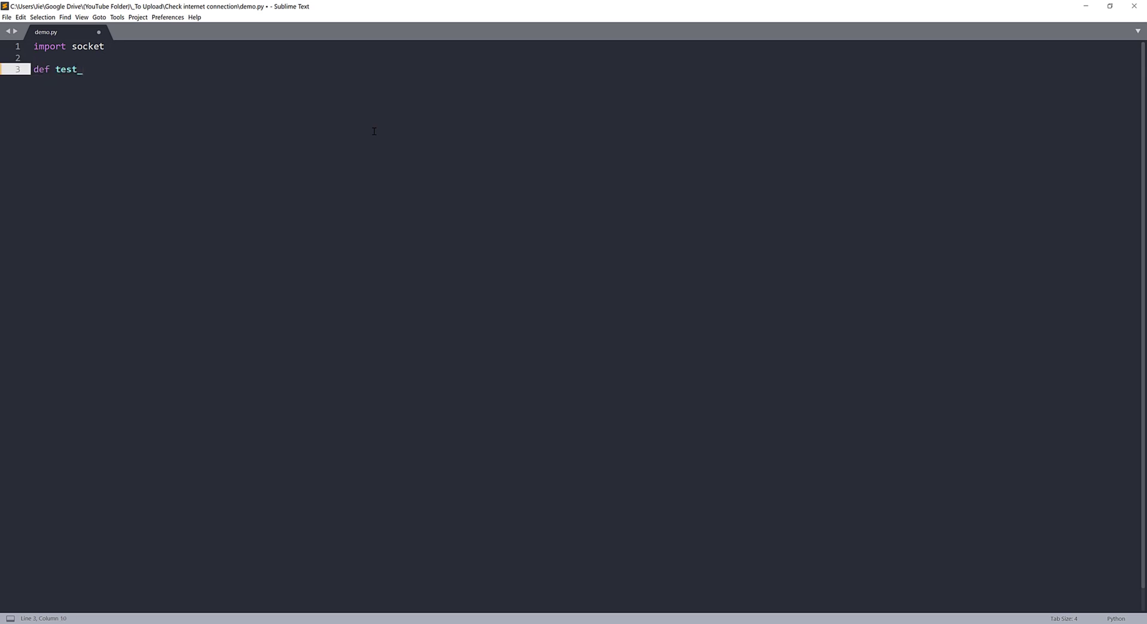
{"action": "type", "text": "connectio"}
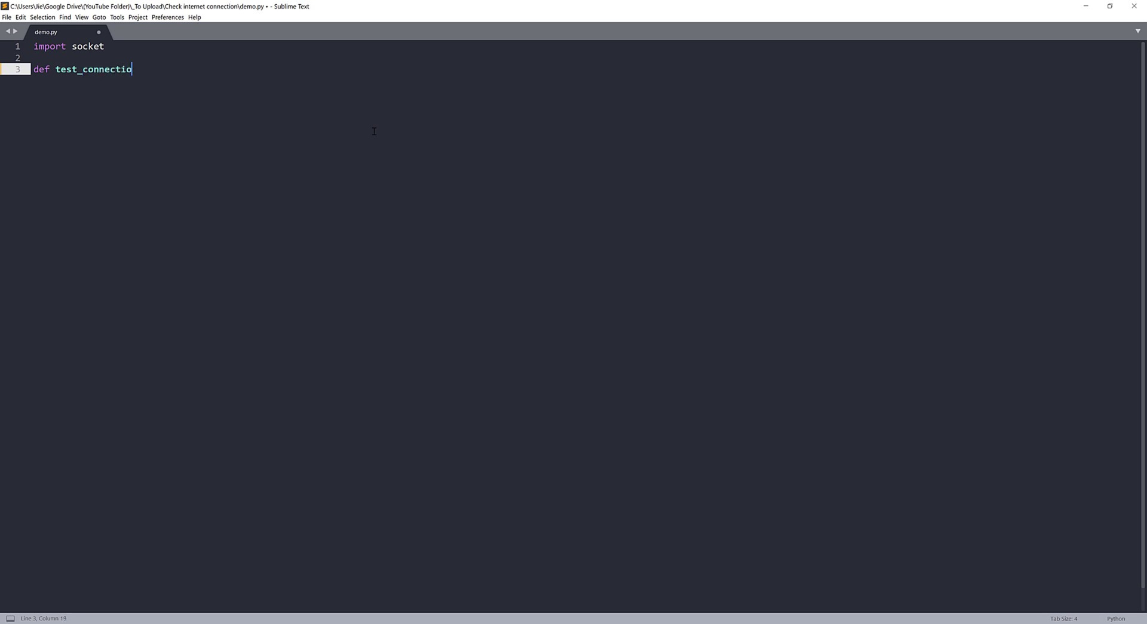
{"action": "type", "text": "n():"}
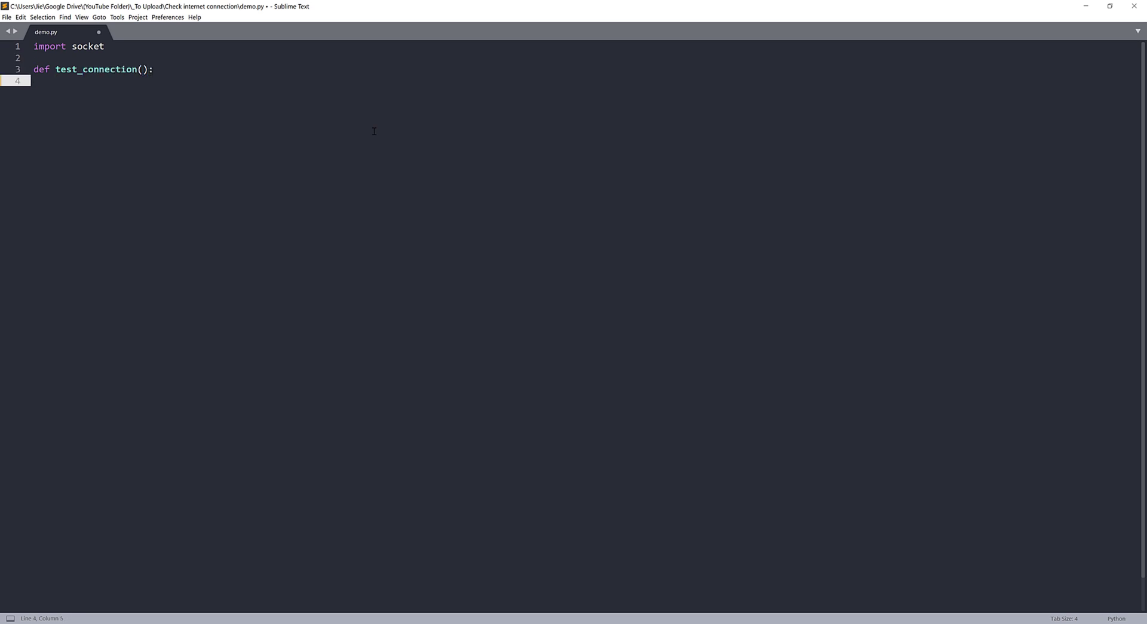
Step: Add a 'try:' block and an 'except OSError:' handler to test_connection
{"action": "type", "text": "try:"}
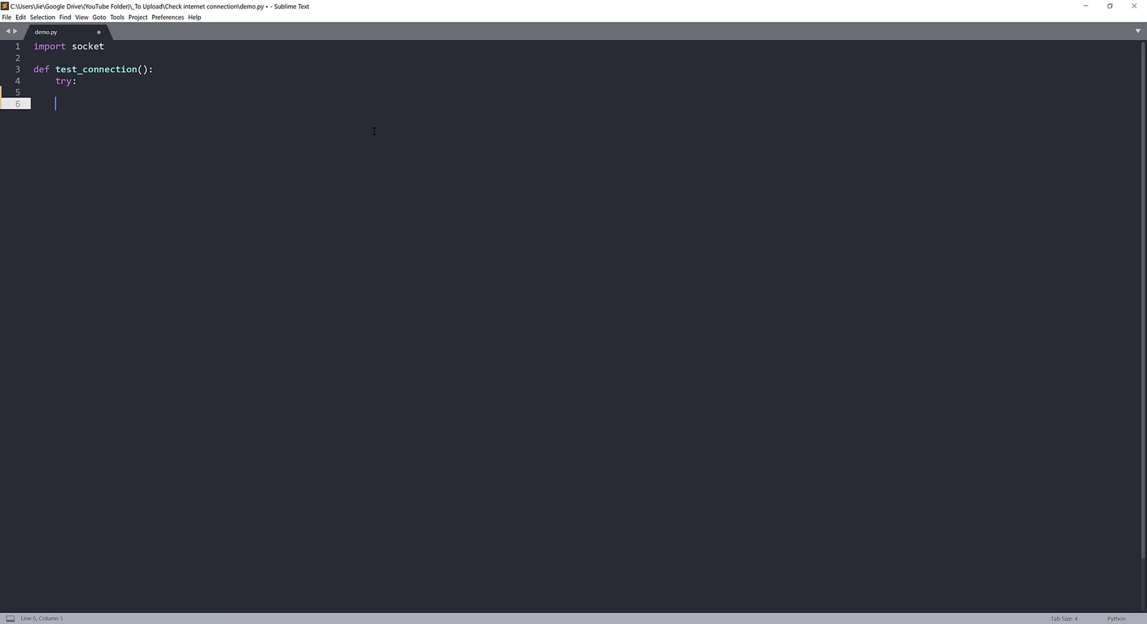
{"action": "type", "text": "except"}
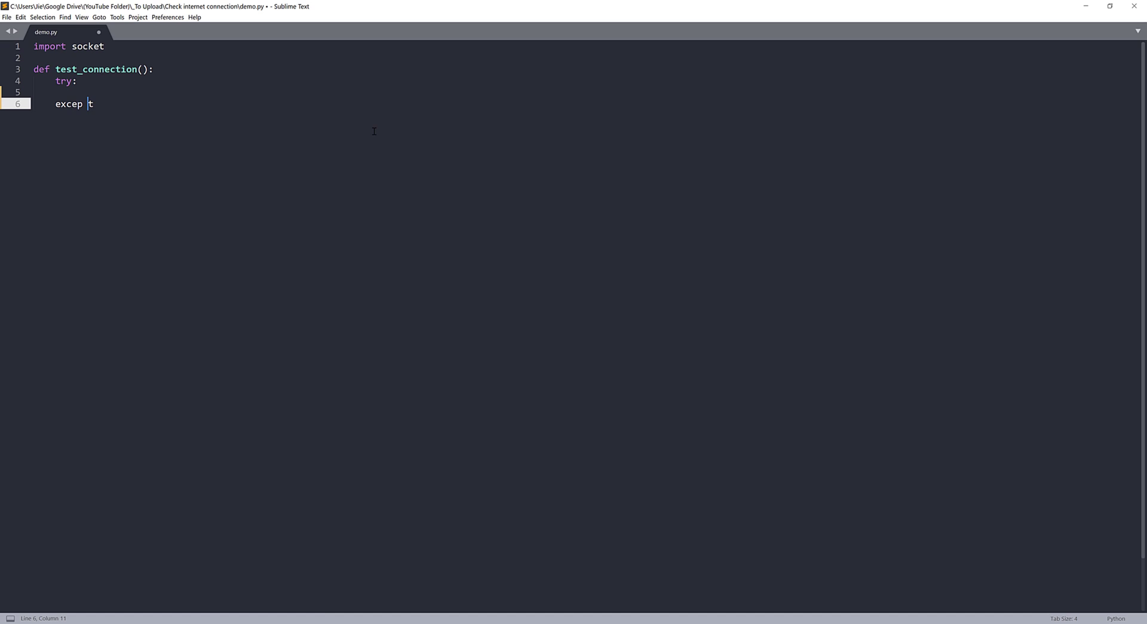
{"action": "type", "text": "OS"}
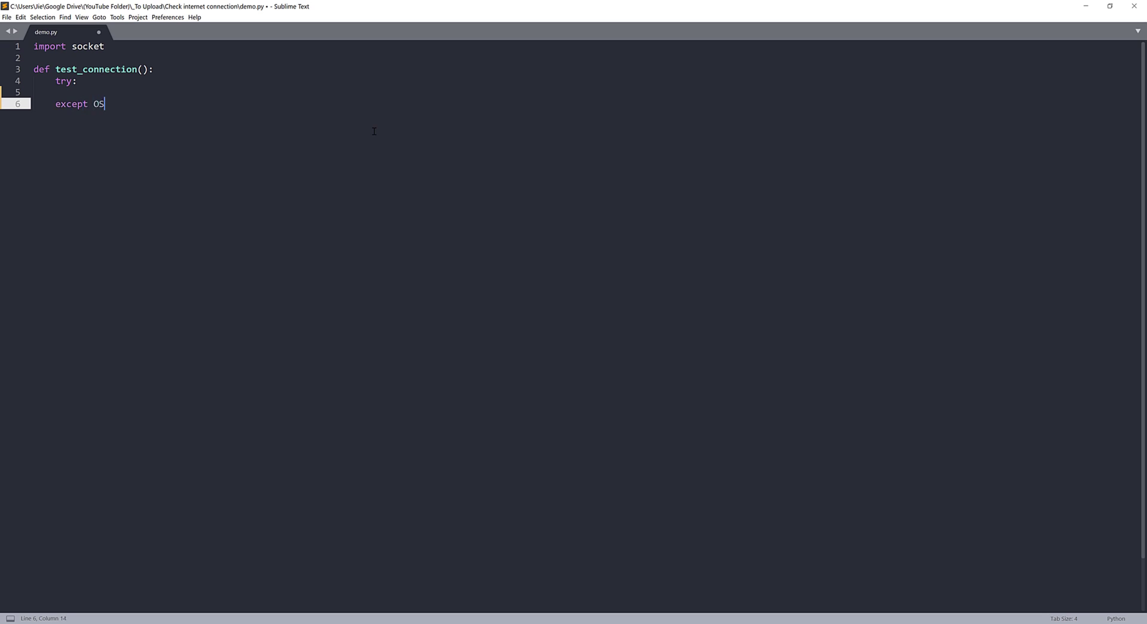
{"action": "type", "text": "Error:"}
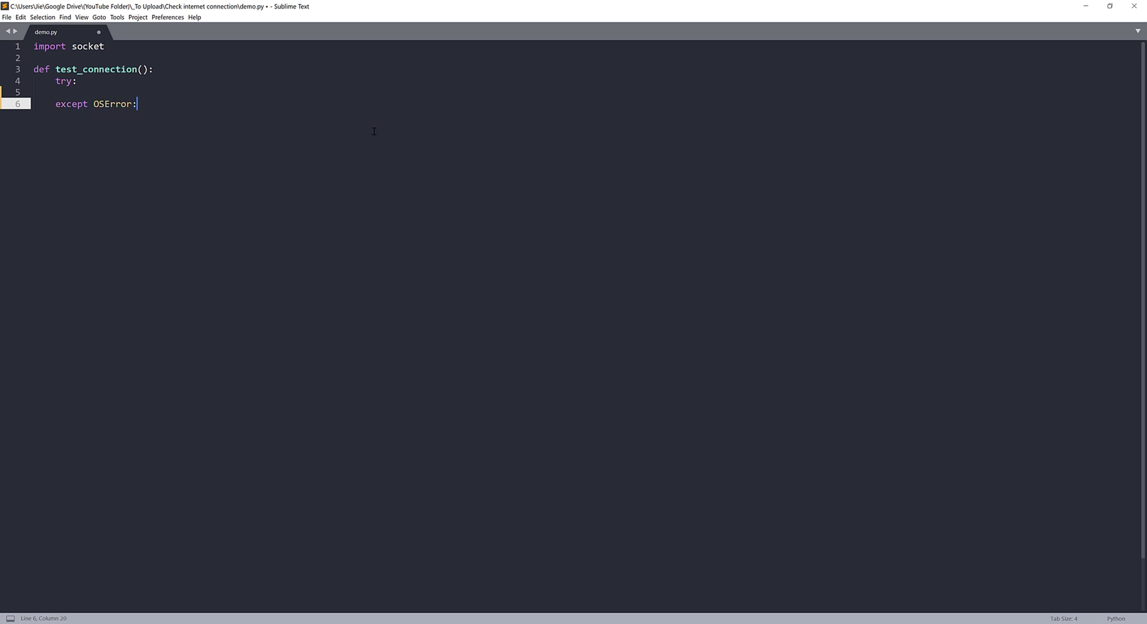
Step: Inside the try block, start a socket.create_connection(()) call with empty arguments
{"action": "type", "text": "socke"}
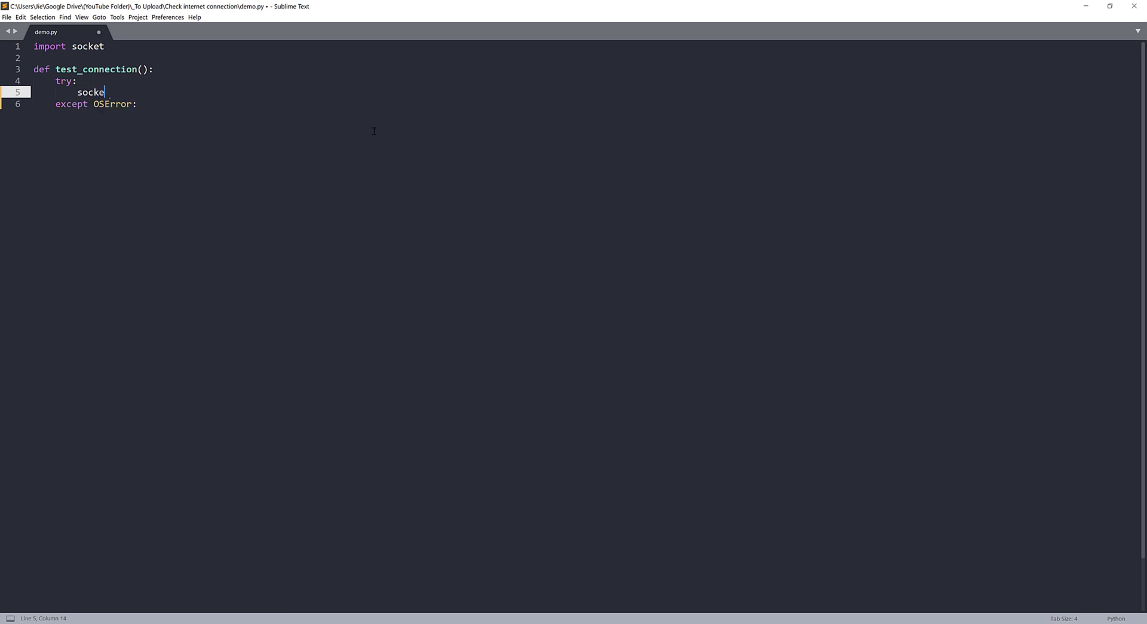
{"action": "type", "text": "t"}
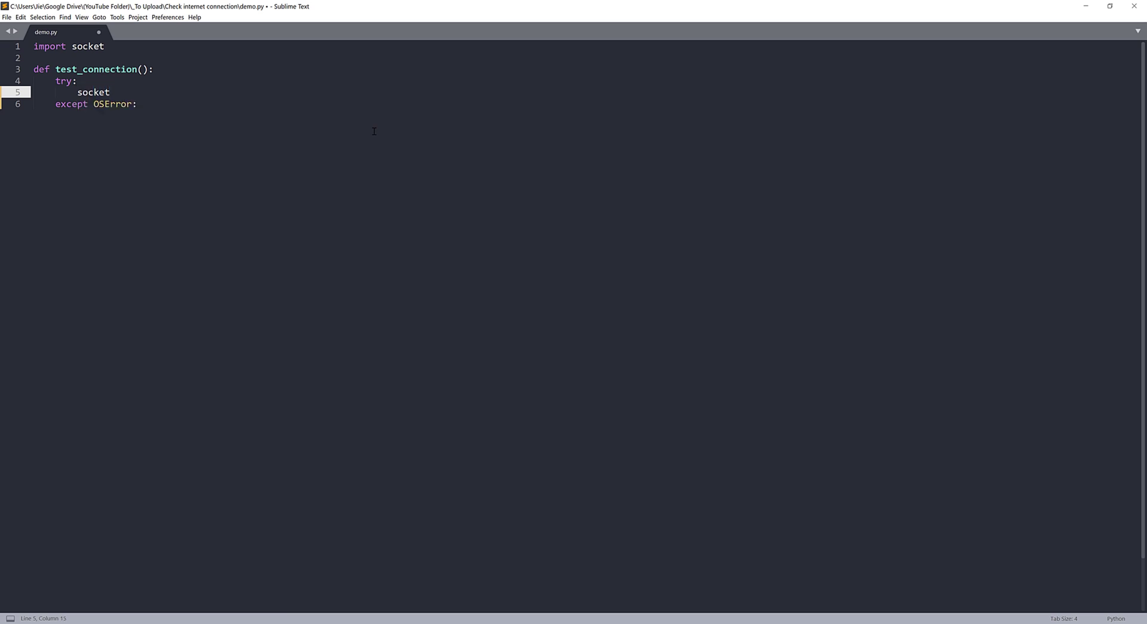
{"action": "type", "text": ".create_"}
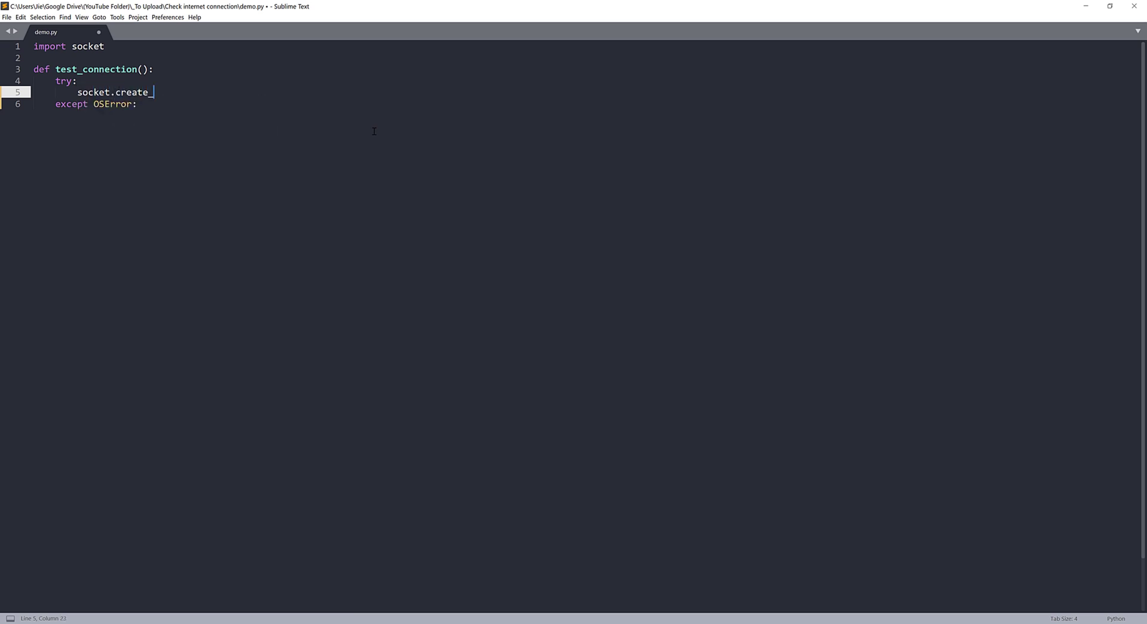
{"action": "type", "text": "connection"}
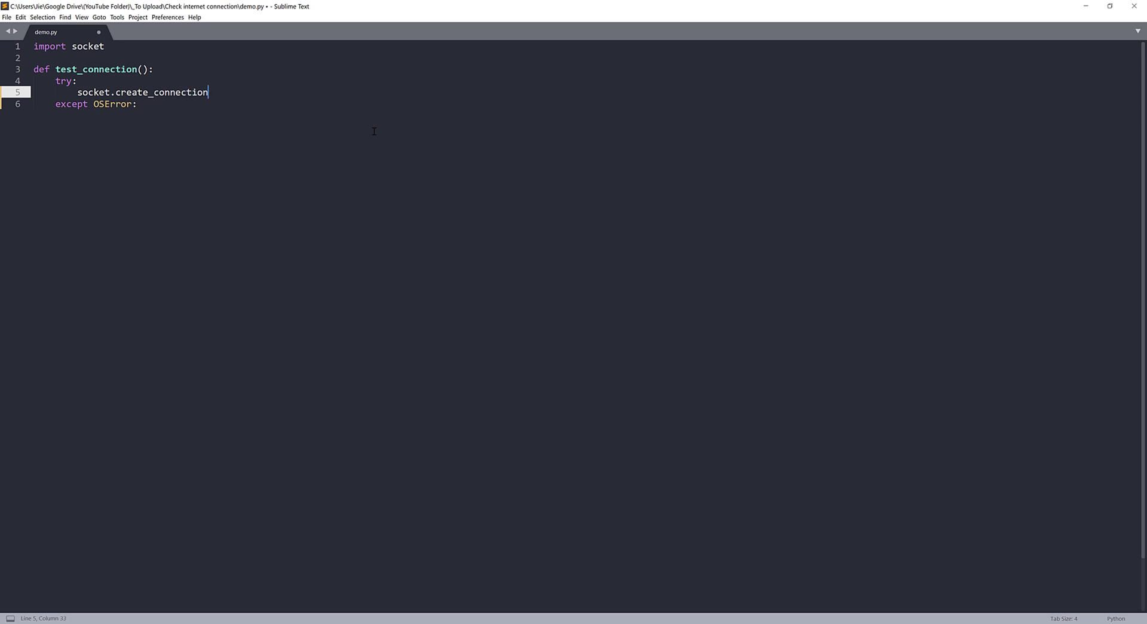
{"action": "type", "text": "()"}
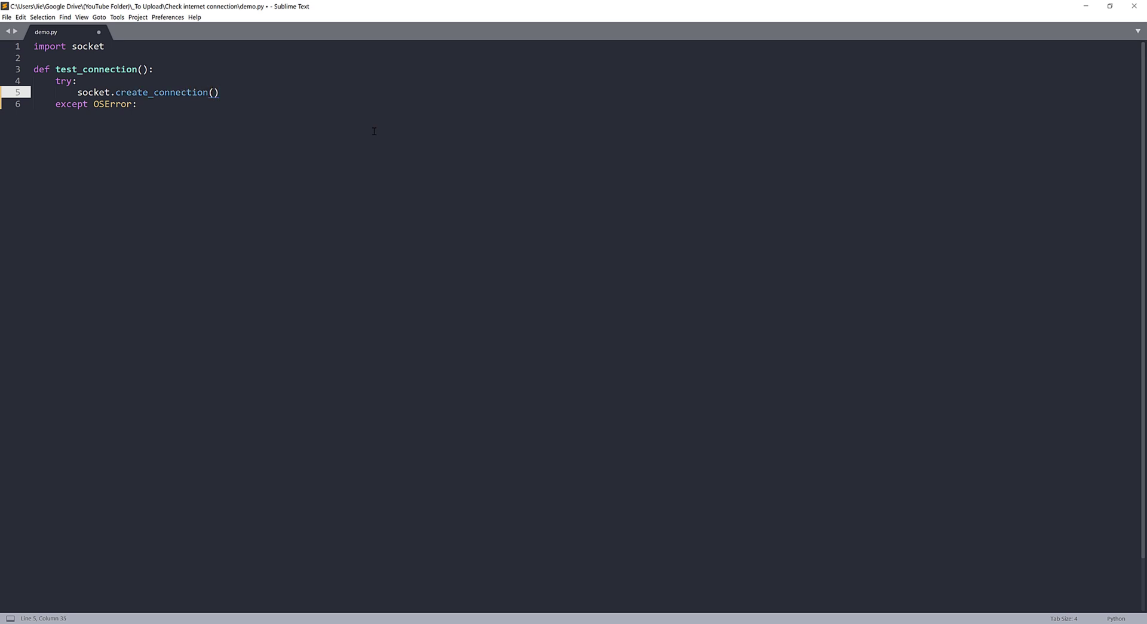
{"action": "type", "text": "()"}
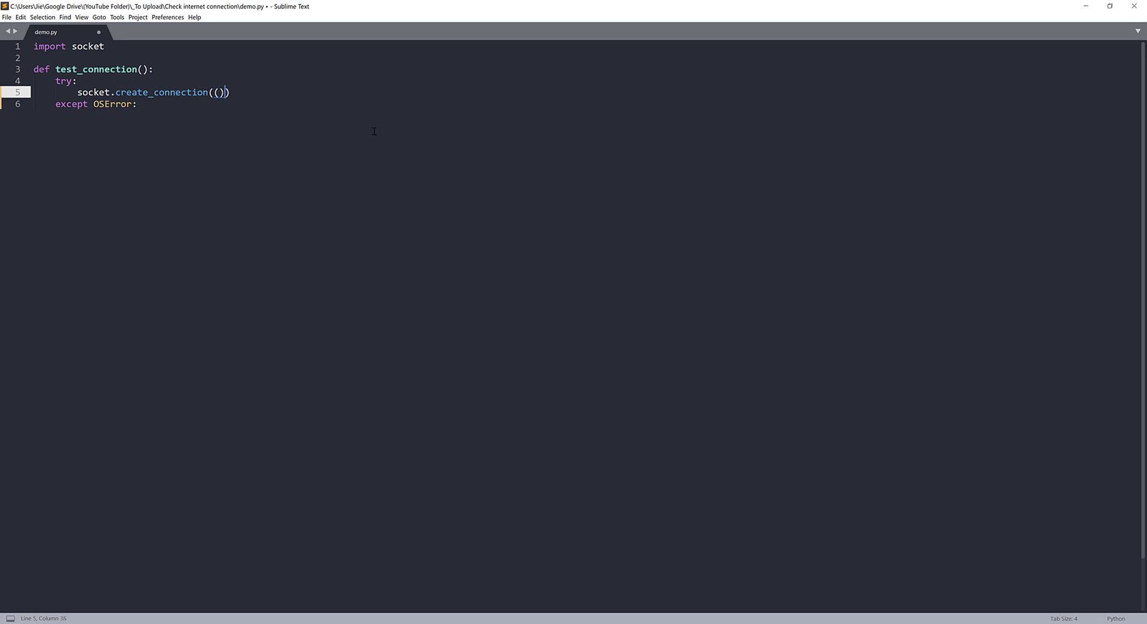
Step: Fill the create_connection arguments with ('Google.com', 80) and open a new line below
{"action": "key", "text": "Left"}
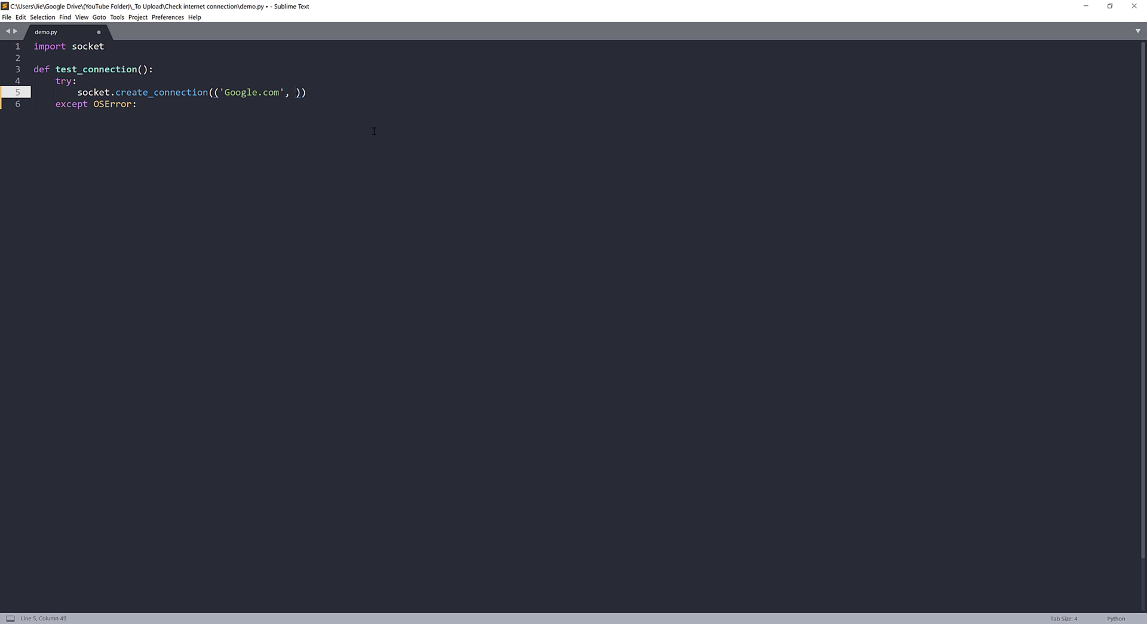
{"action": "type", "text": "80"}
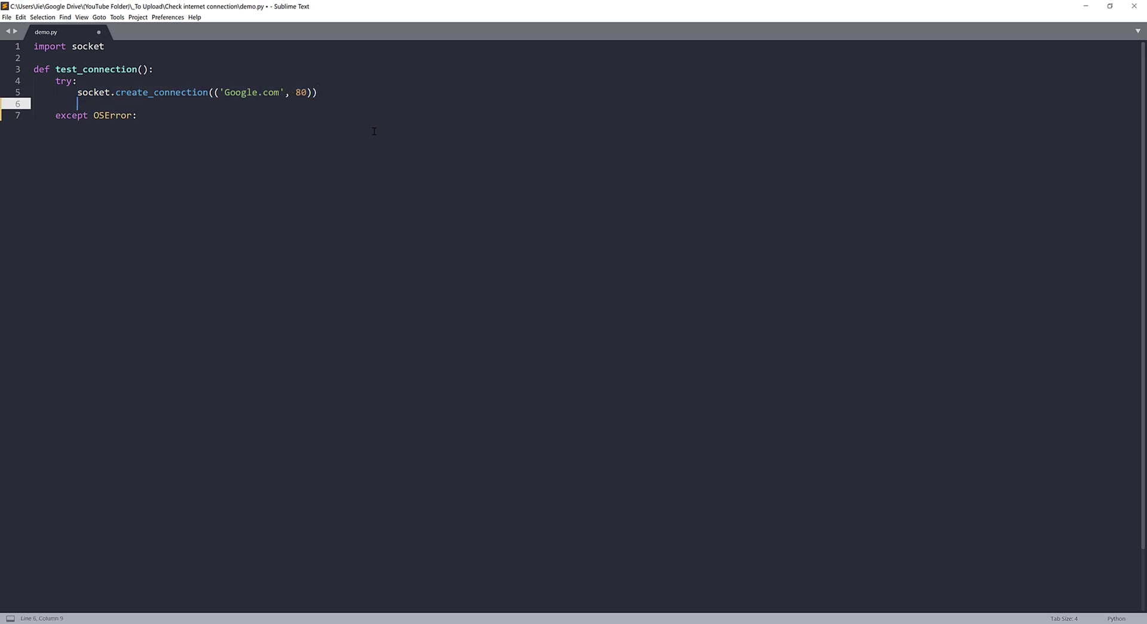
Step: Add 'return True' after the connection call and 'return False' under except OSError
{"action": "type", "text": "return"}
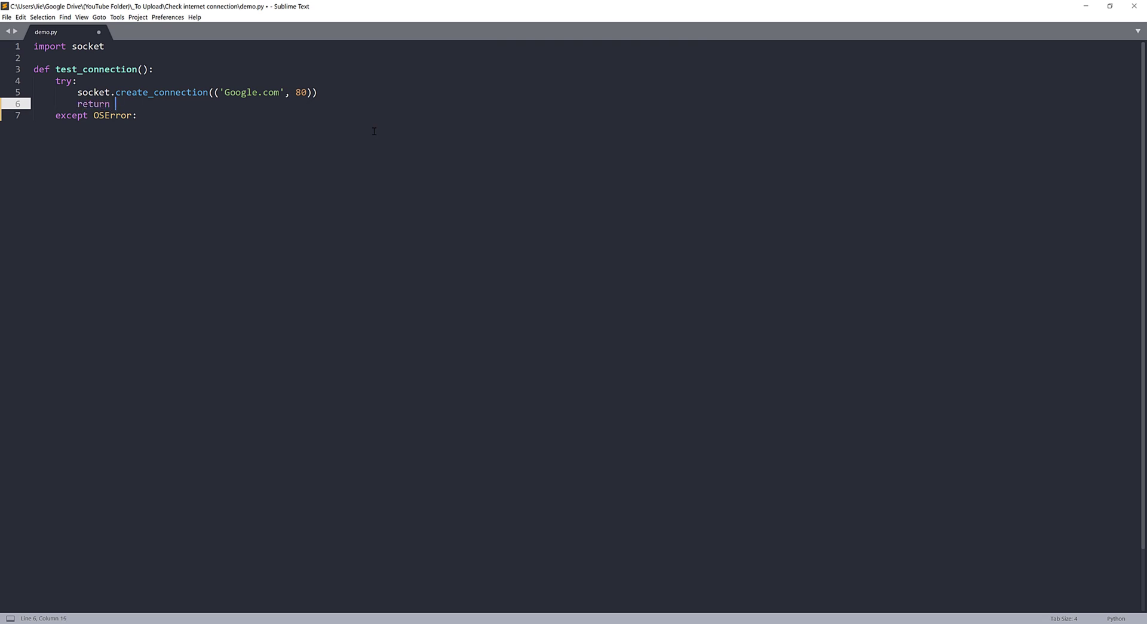
{"action": "type", "text": "True"}
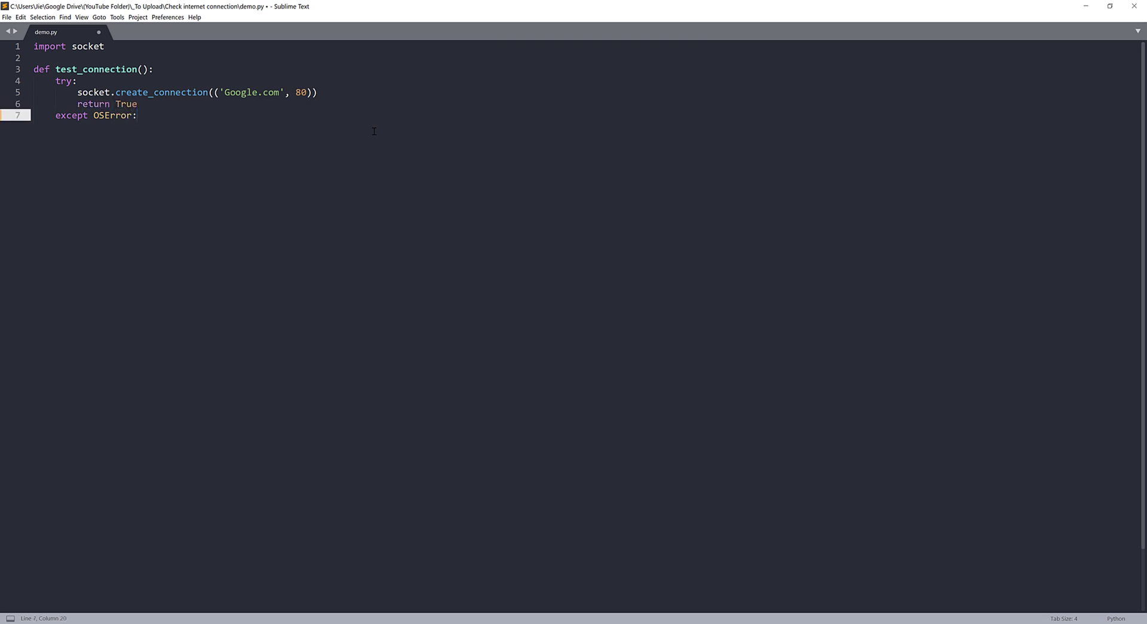
{"action": "type", "text": "retu"}
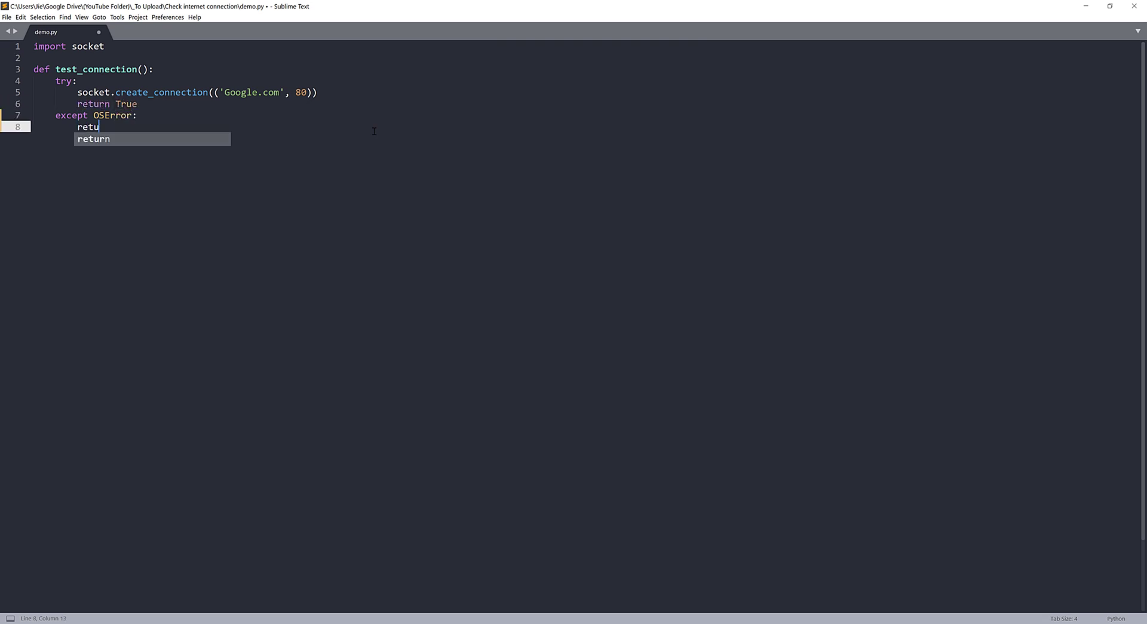
{"action": "type", "text": "rn False"}
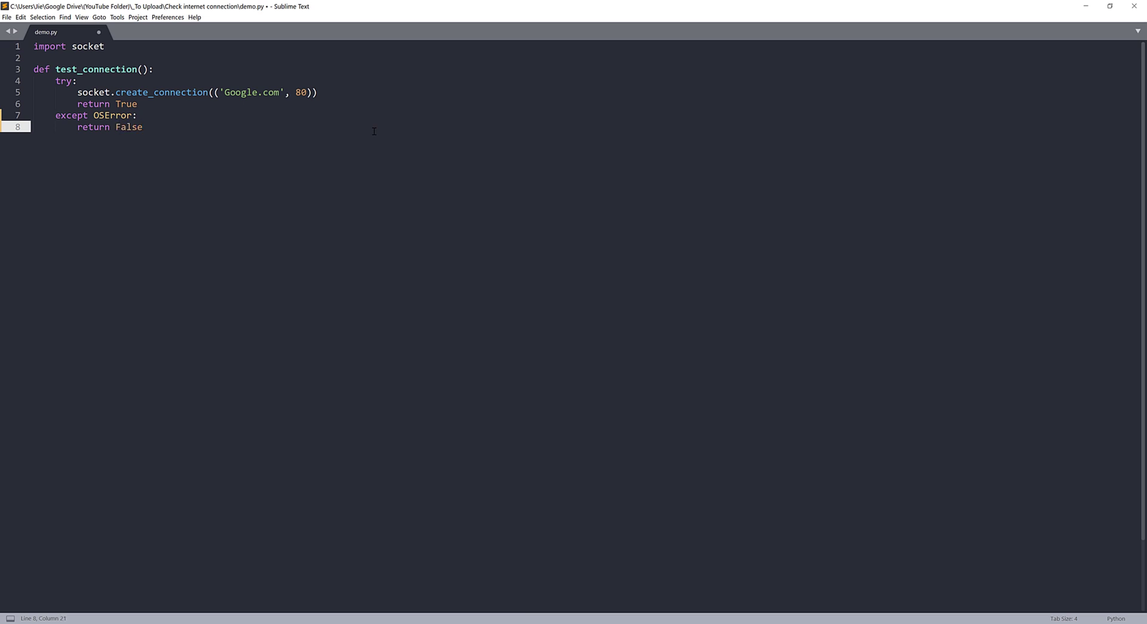
{"action": "key", "text": "Enter"}
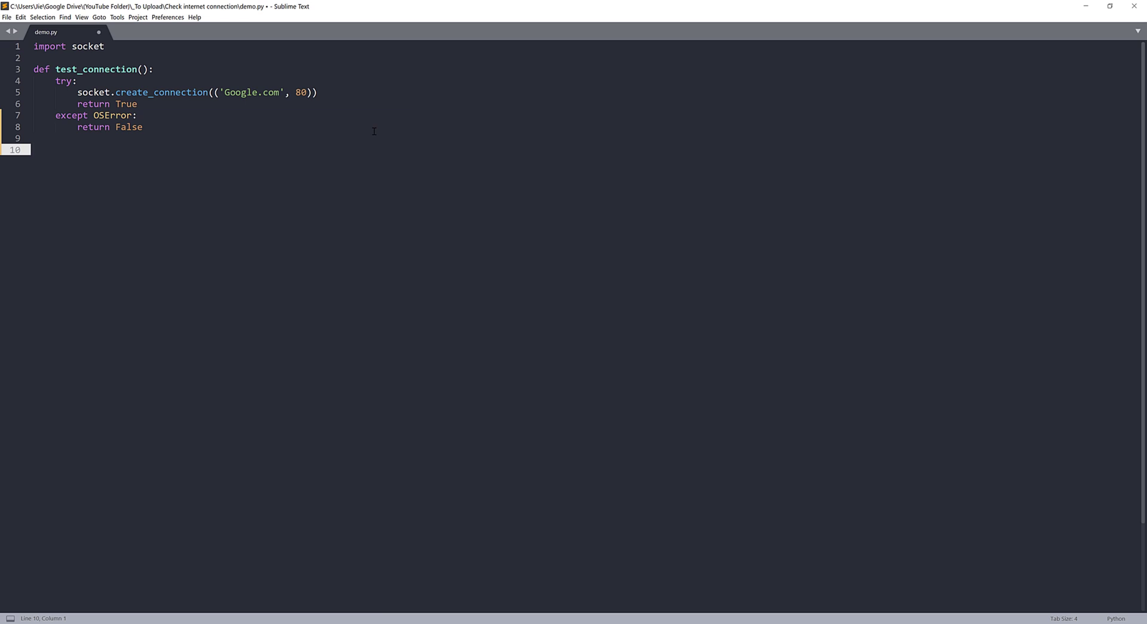
Step: Append print(test_connection()), build with Ctrl+B, and highlight the False output
{"action": "type", "text": "print()"}
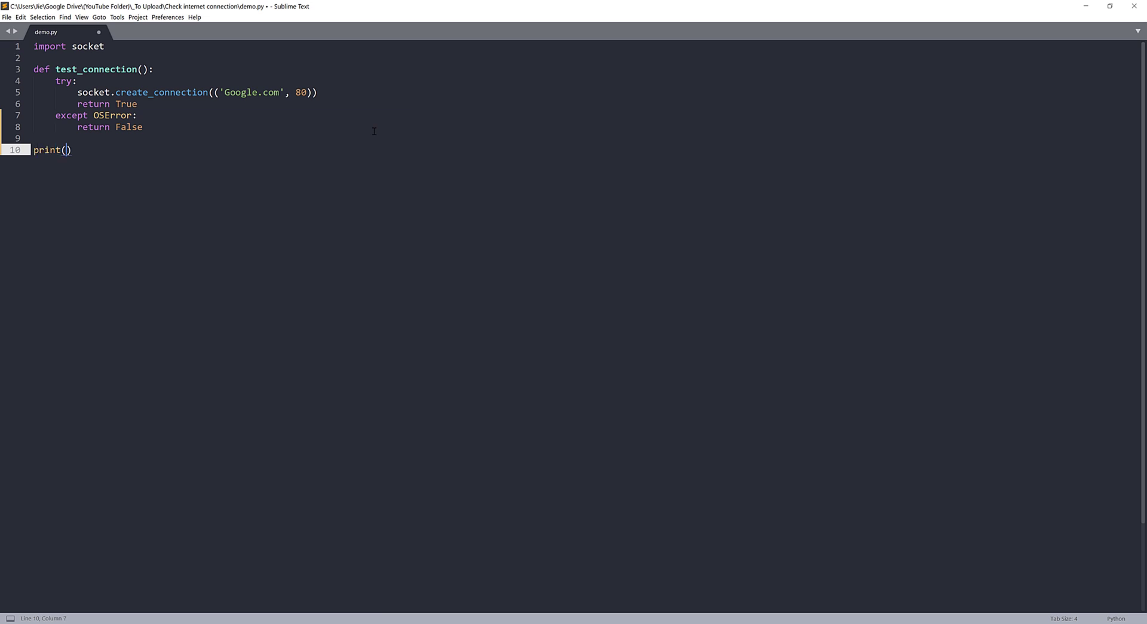
{"action": "type", "text": "test_connection()"}
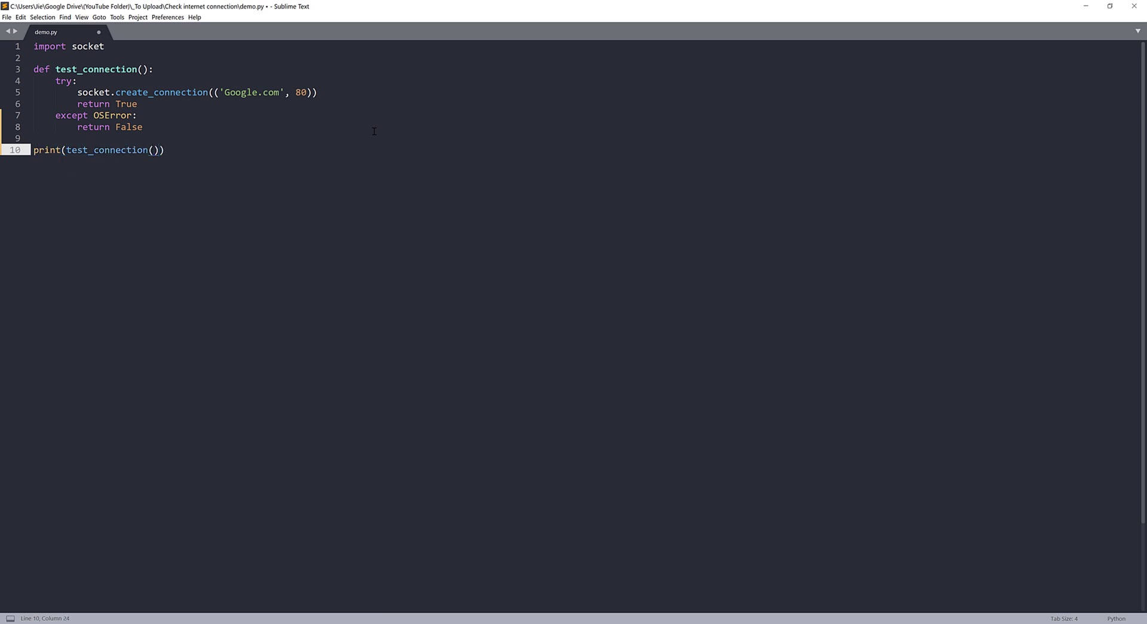
{"action": "key", "text": "ctrl+b"}
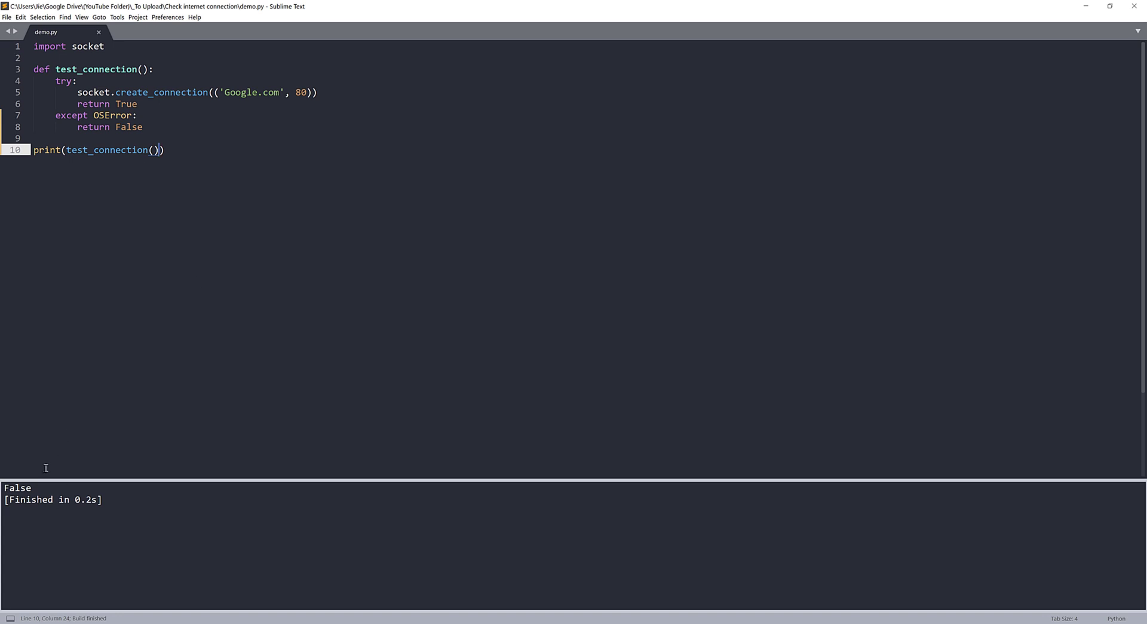
{"action": "double_click", "coordinate": [16, 487]}
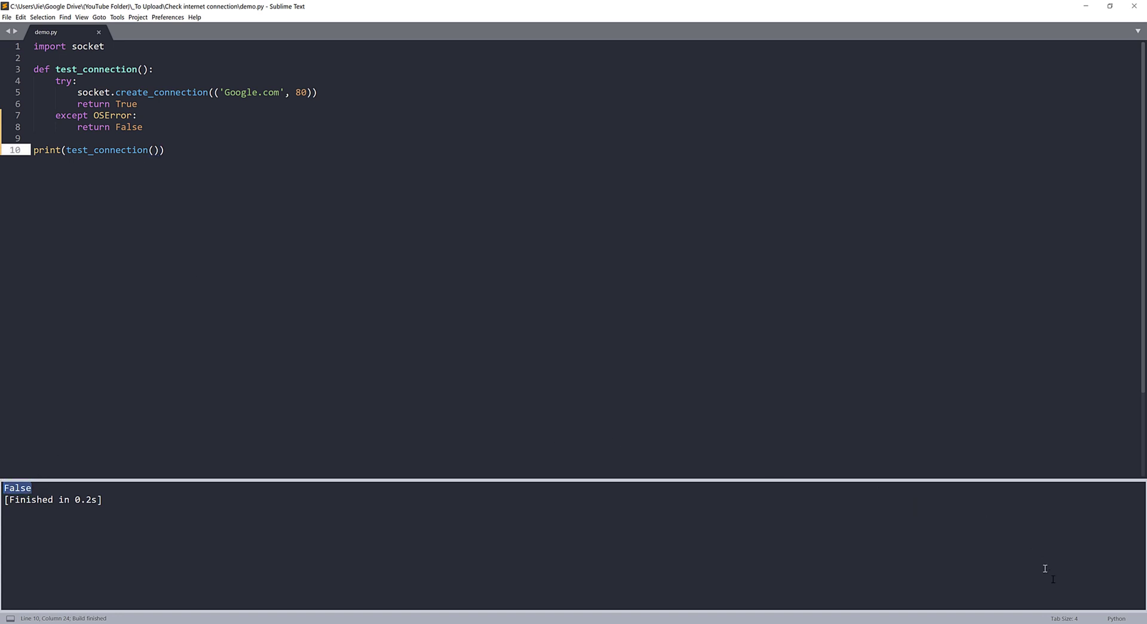
{"action": "left_click", "coordinate": [974, 595]}
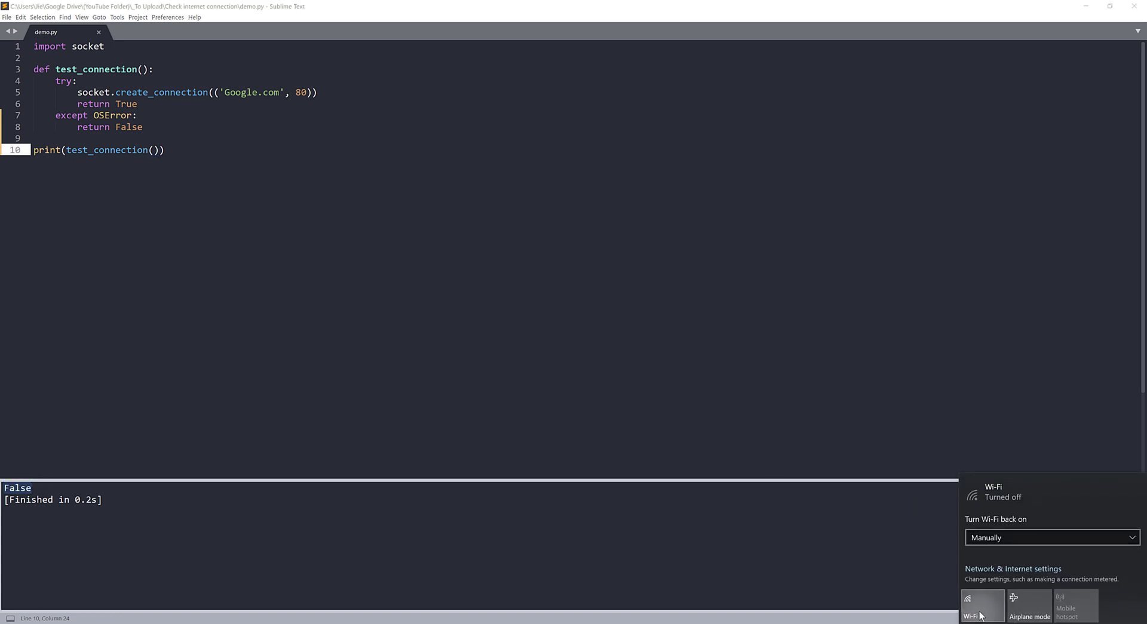
Step: Turn Wi-Fi on, connect to the first secured network, and return to the editor
{"action": "left_click", "coordinate": [972, 614]}
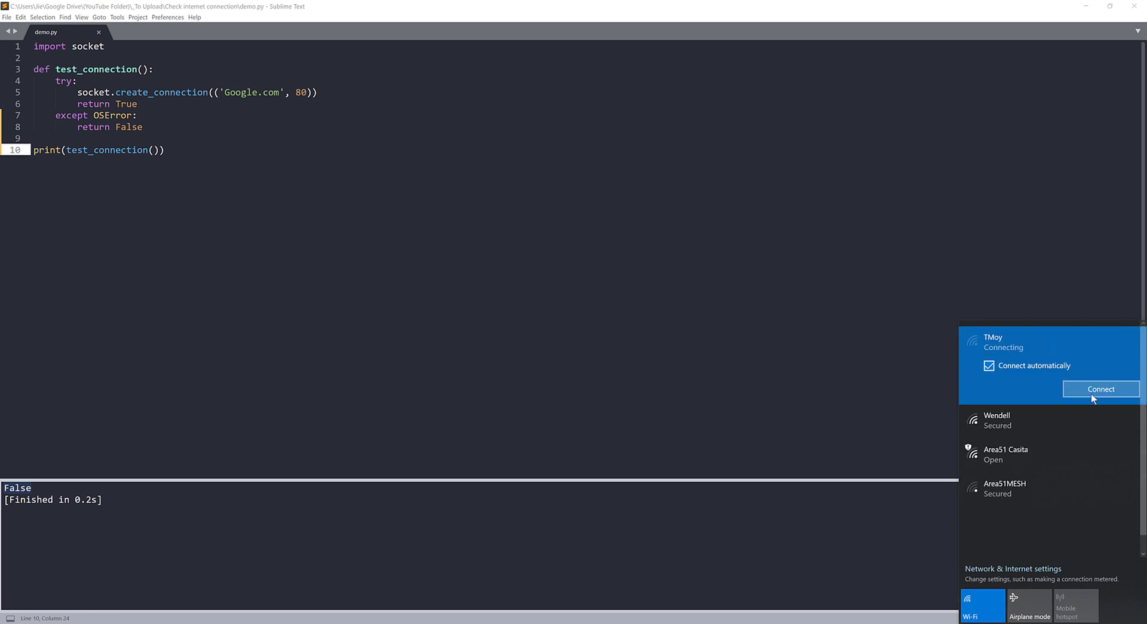
{"action": "left_click", "coordinate": [1101, 389]}
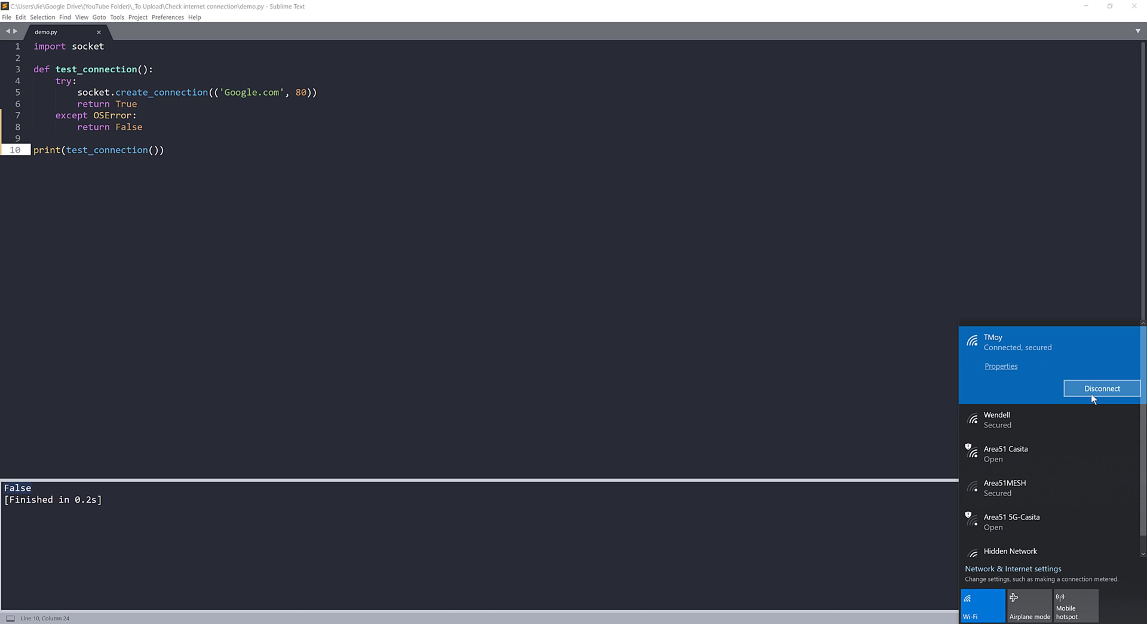
{"action": "mouse_move", "coordinate": [1005, 355]}
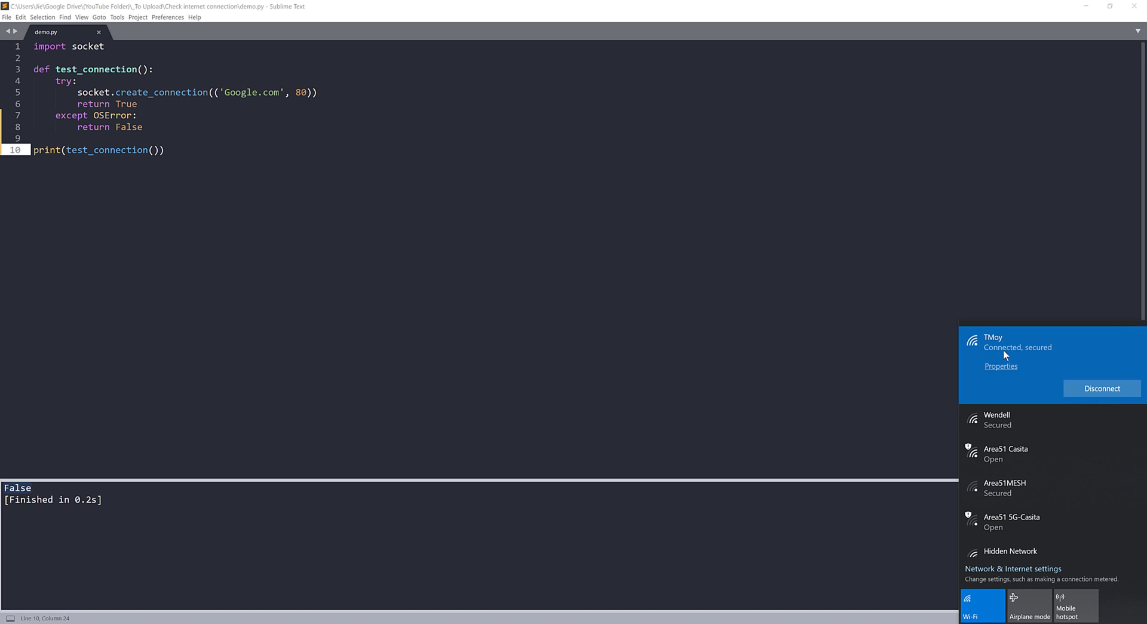
{"action": "left_click", "coordinate": [237, 160]}
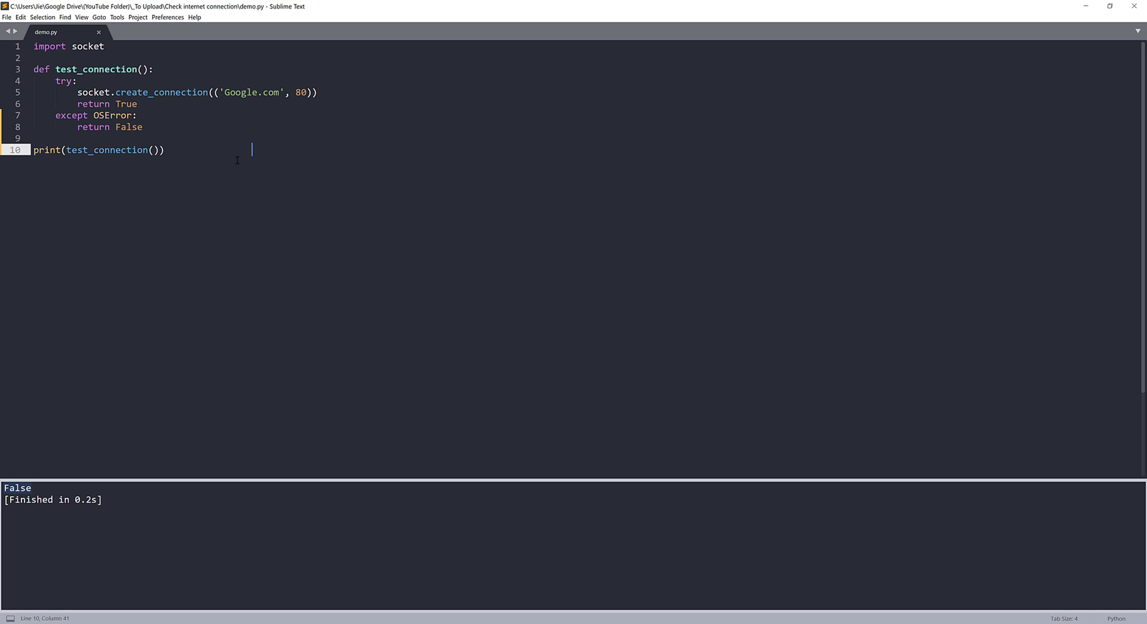